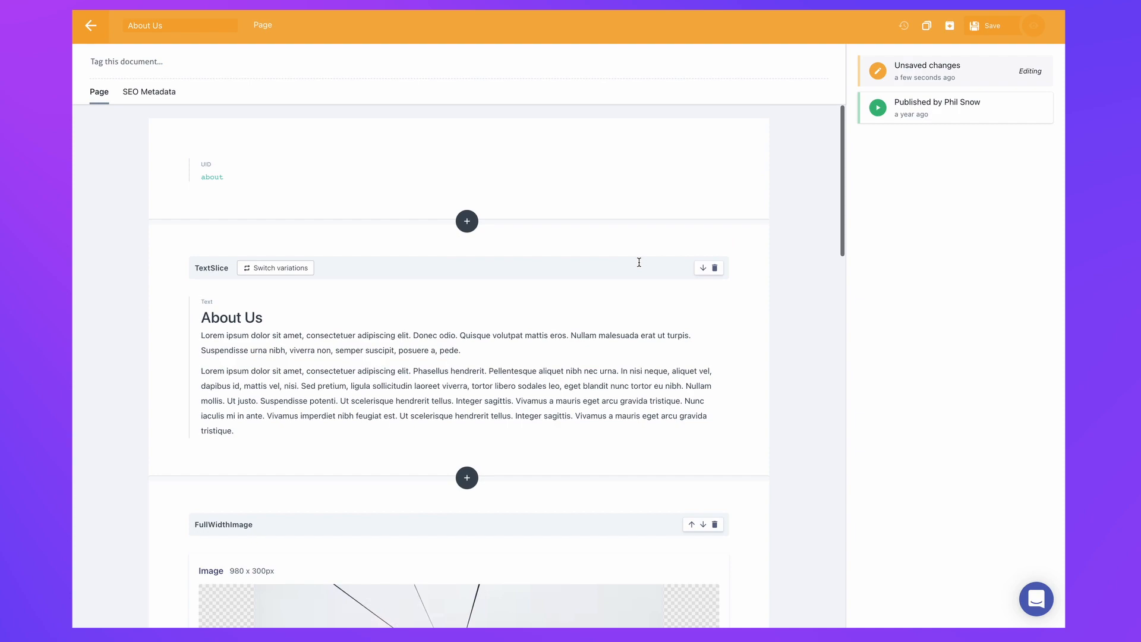
Insert a BannerSlice above the TextSlice on the About Us page and begin typing its name.
left_click(467, 221)
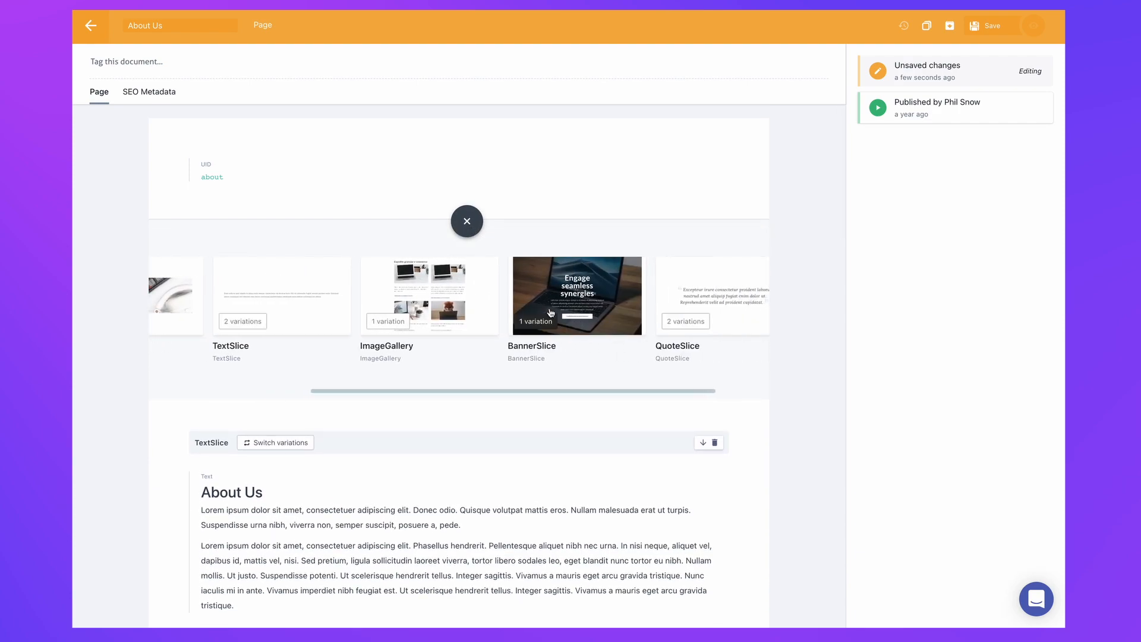
left_click(577, 295)
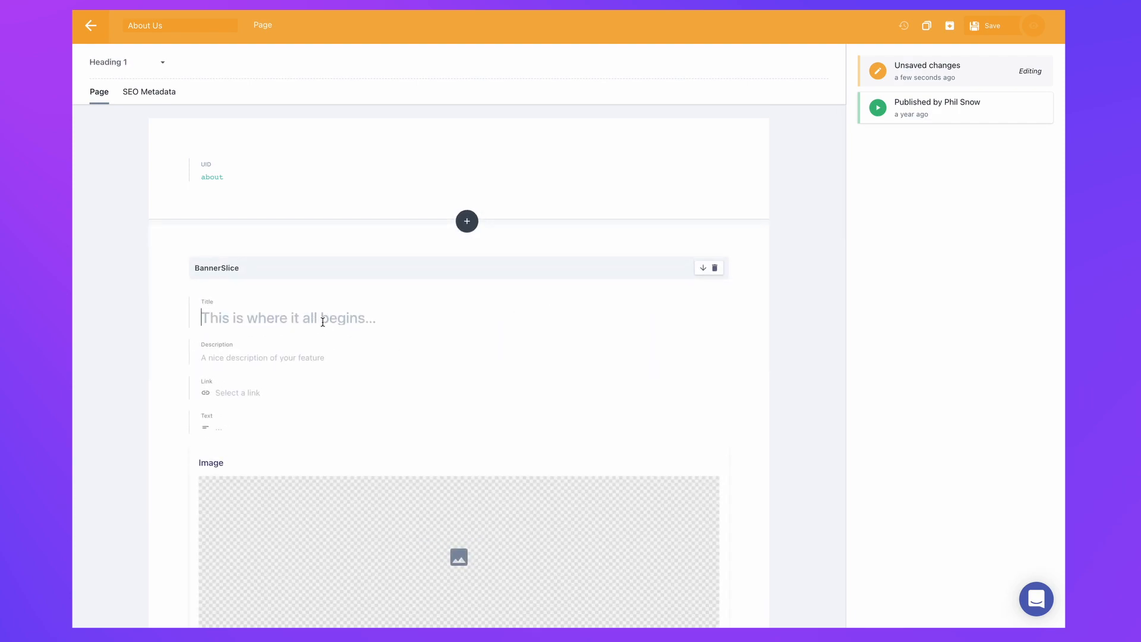
type("Welom")
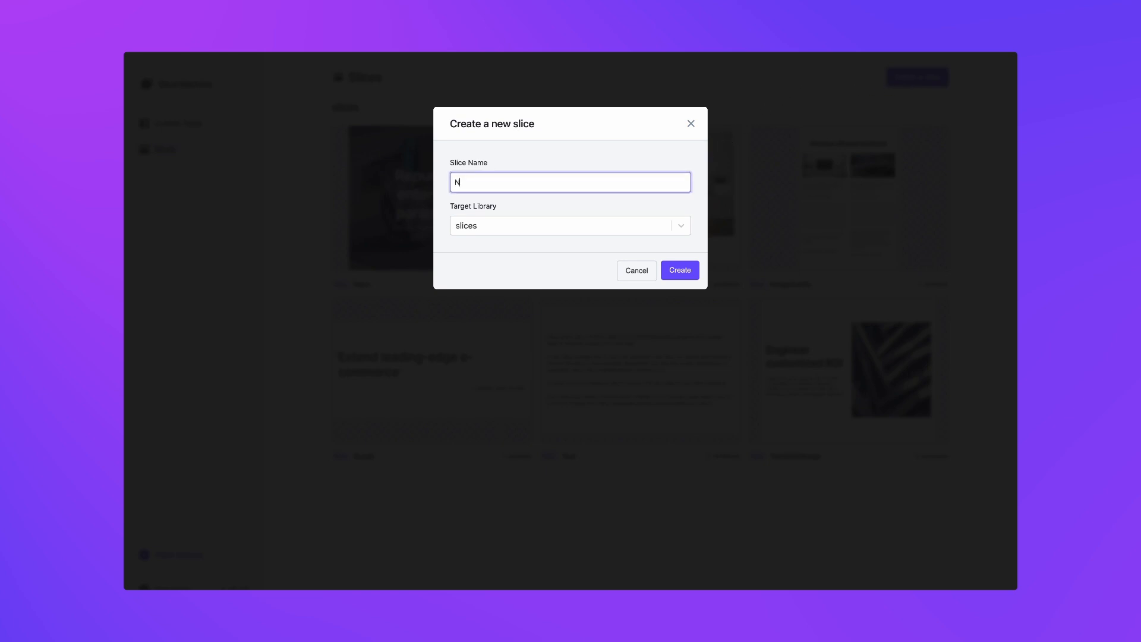
Create a slice named NewSlice in the slices library.
type("ewSlice")
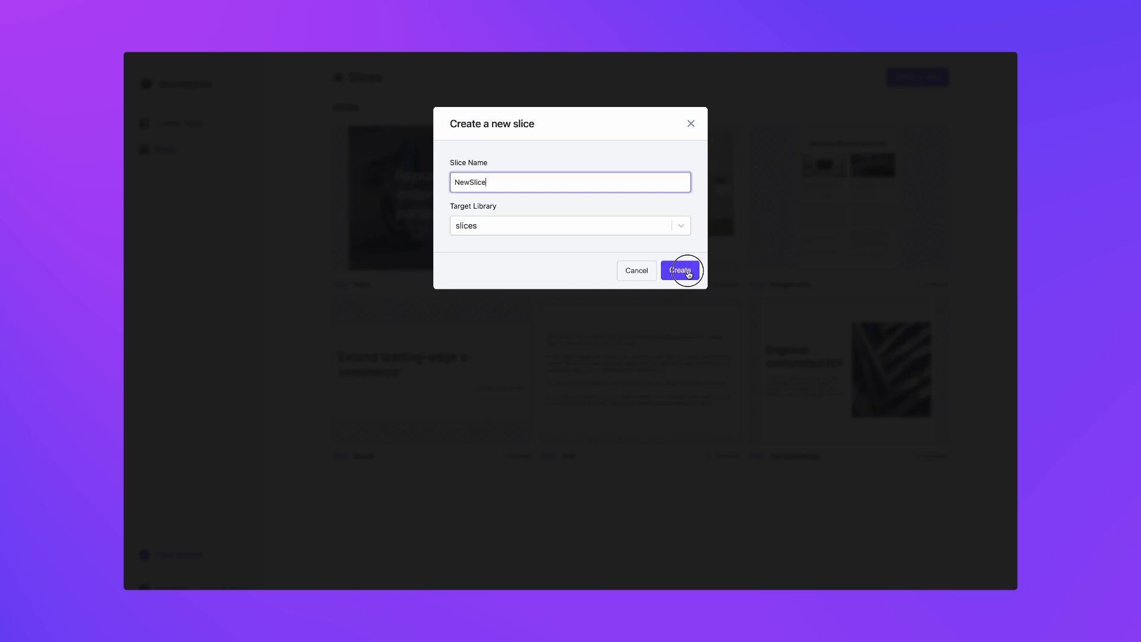
left_click(680, 270)
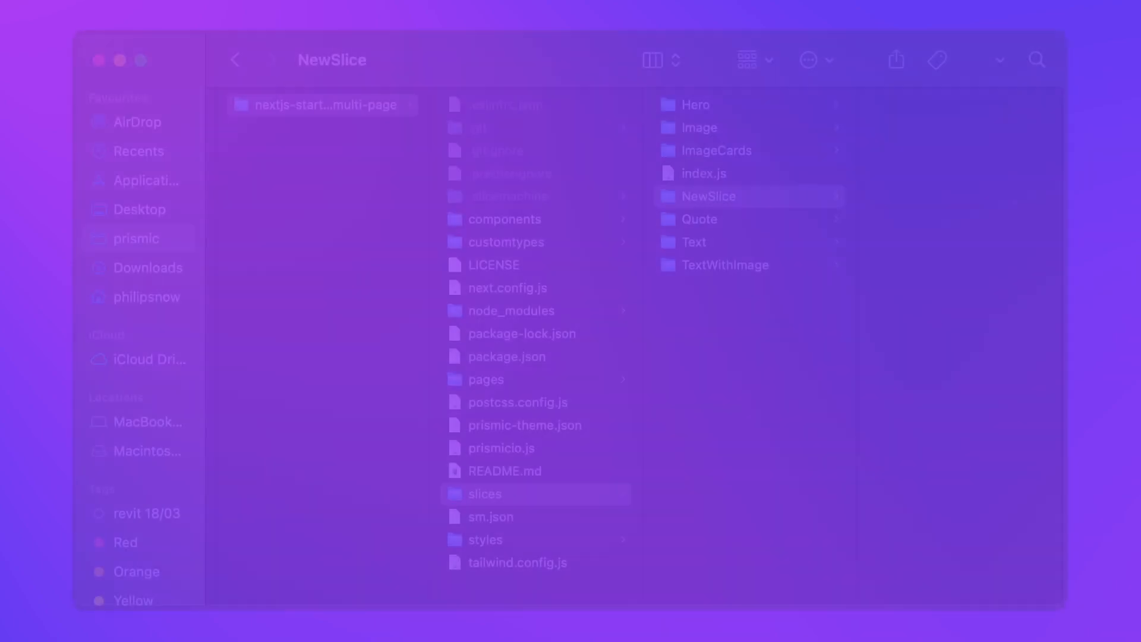